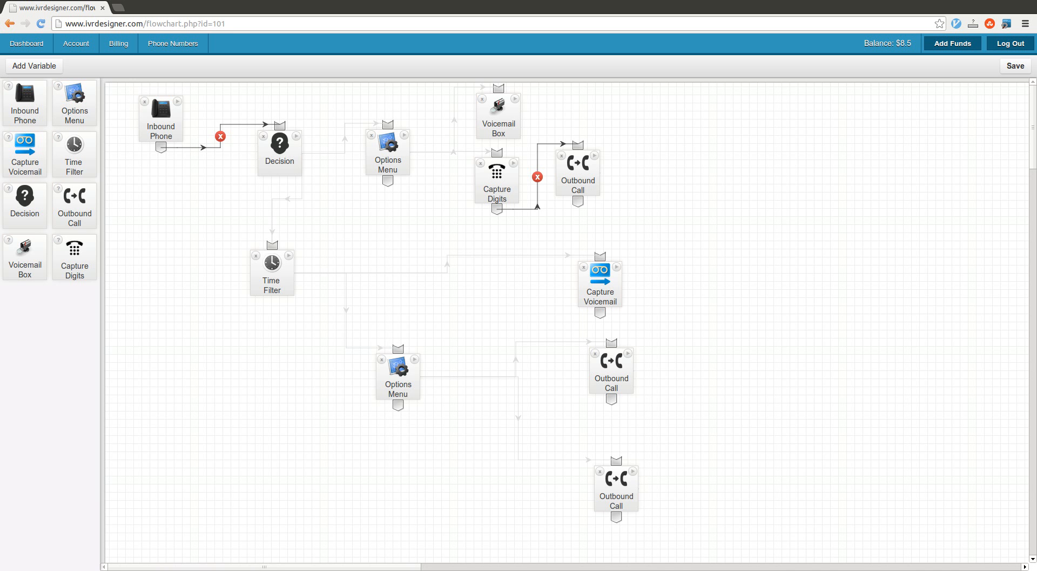
mouse_move(546, 358)
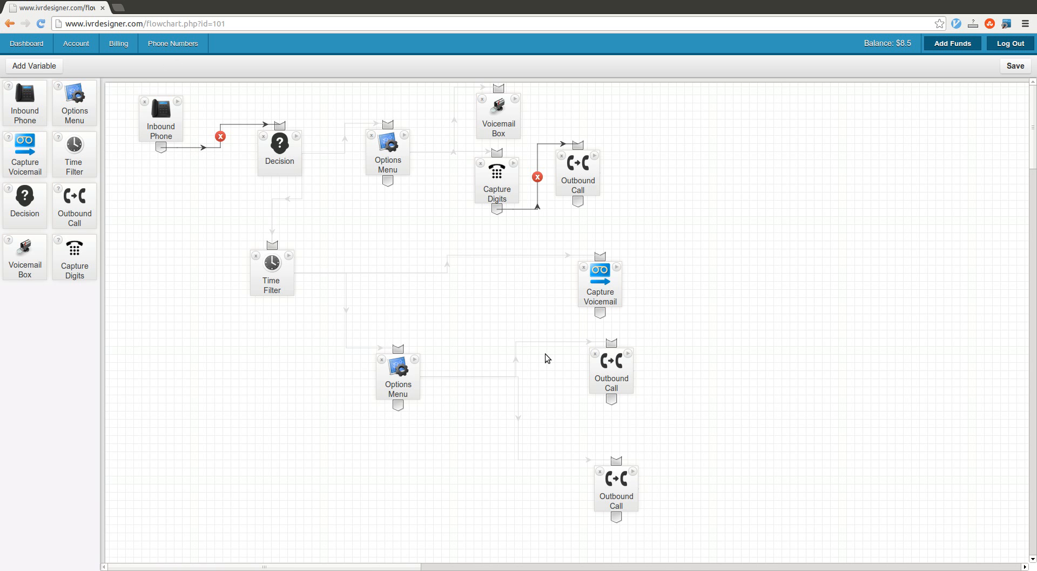
mouse_move(219, 321)
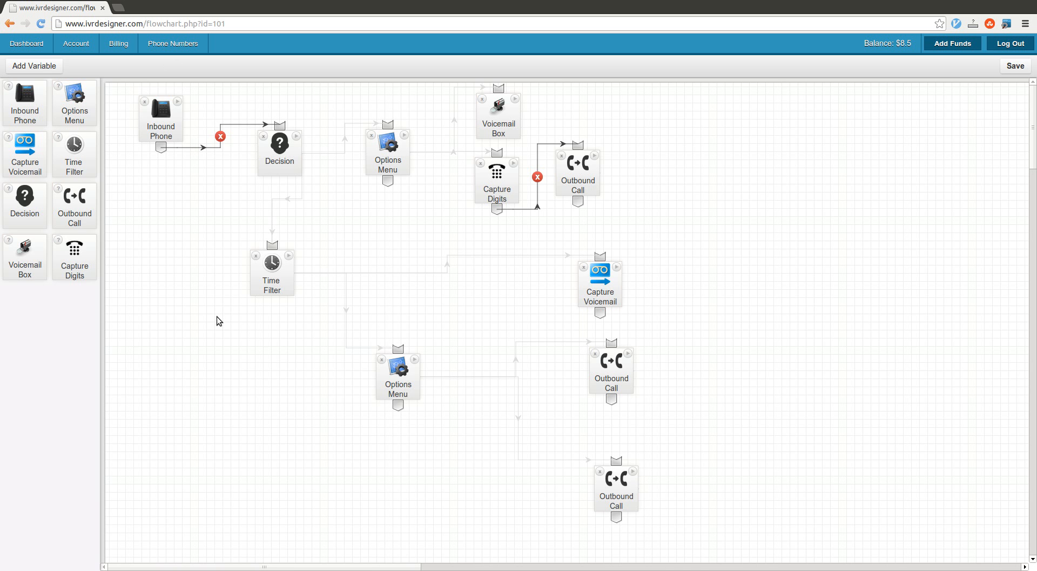
Step: Move the Inbound Phone block slightly up and left toward the top-left corner
drag(161, 122, 148, 109)
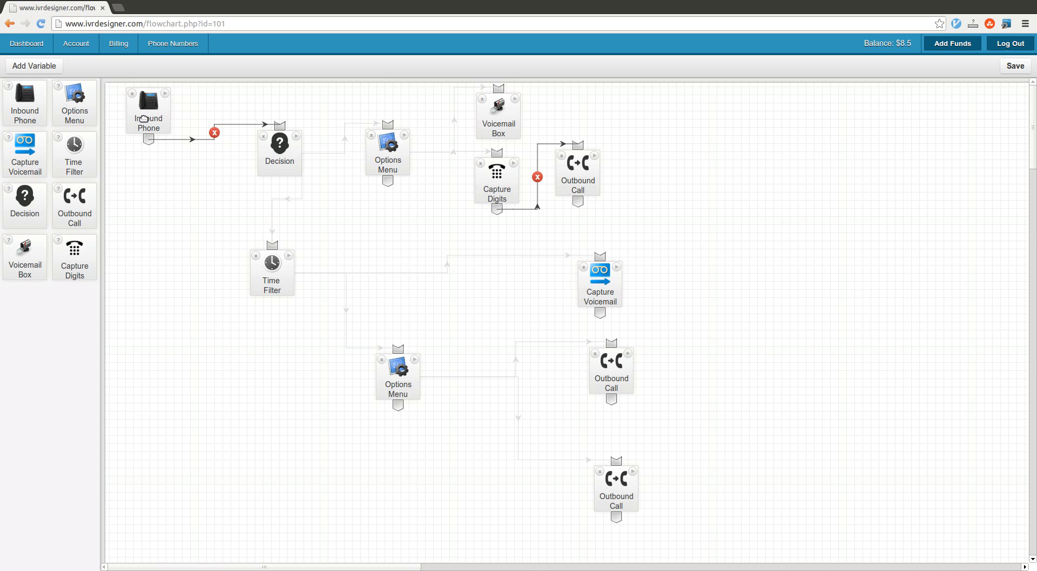
mouse_move(265, 289)
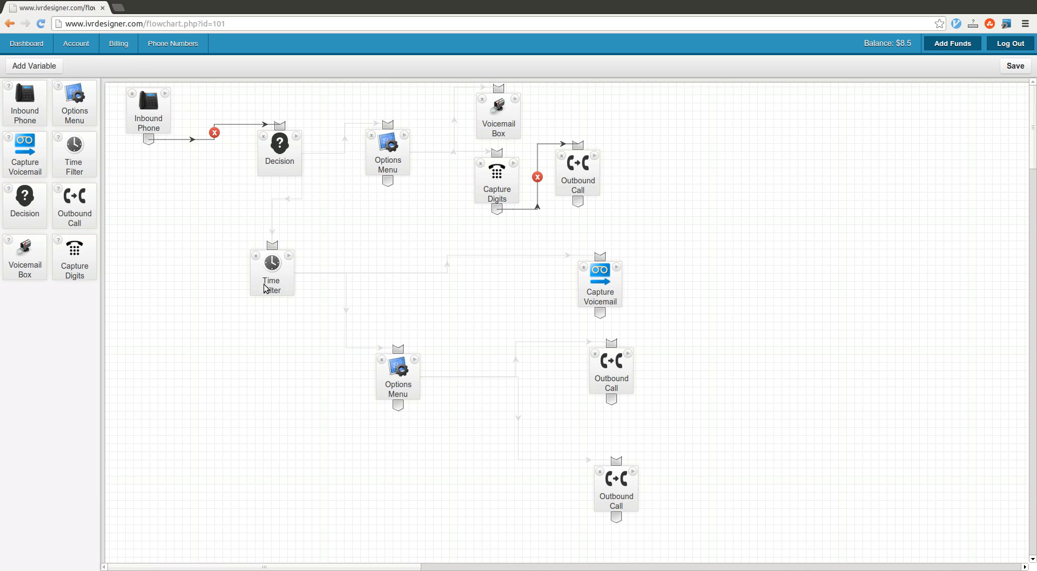
mouse_move(593, 214)
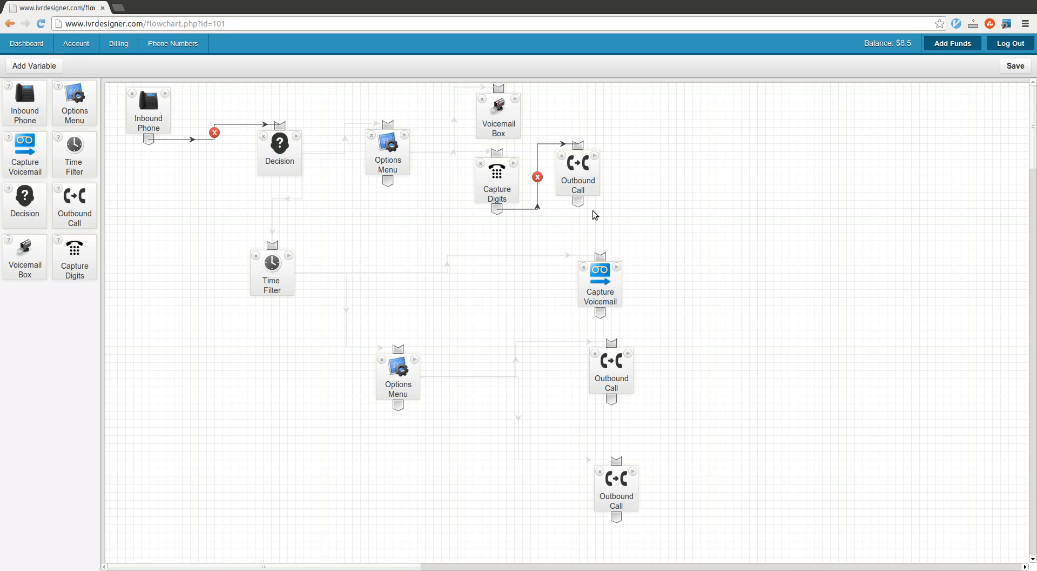
mouse_move(148, 100)
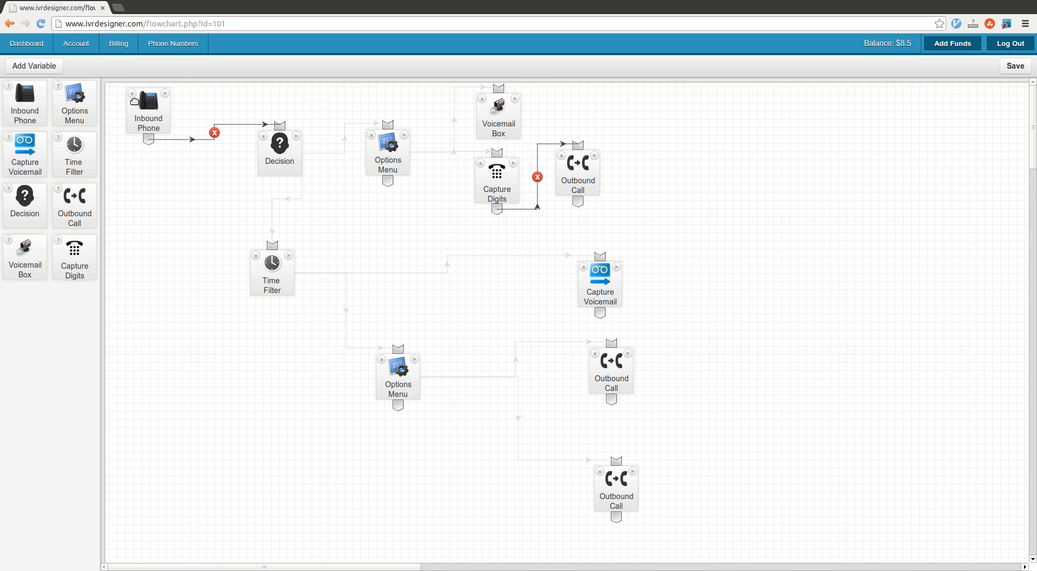
mouse_move(111, 425)
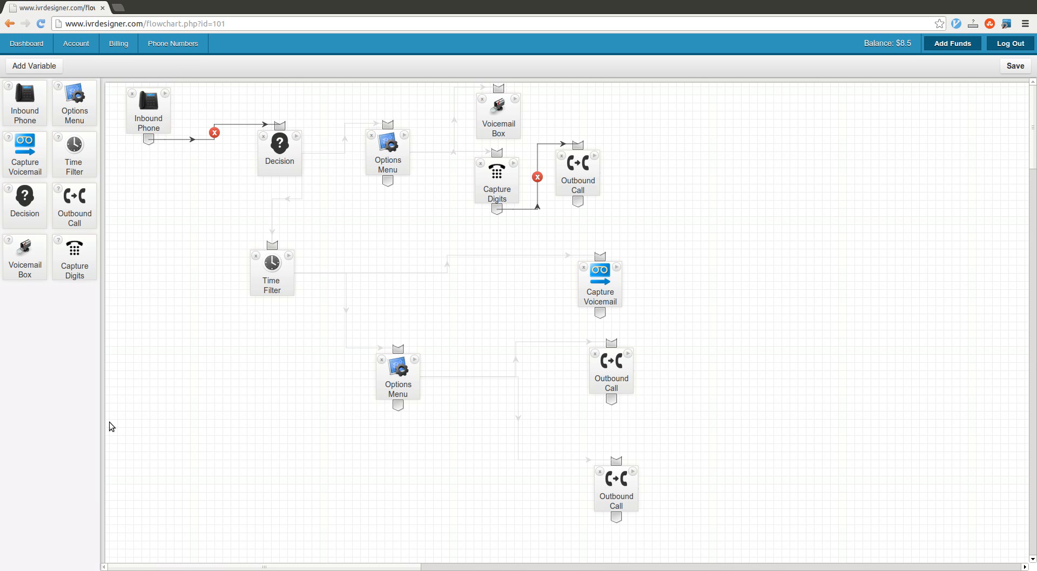
mouse_move(134, 176)
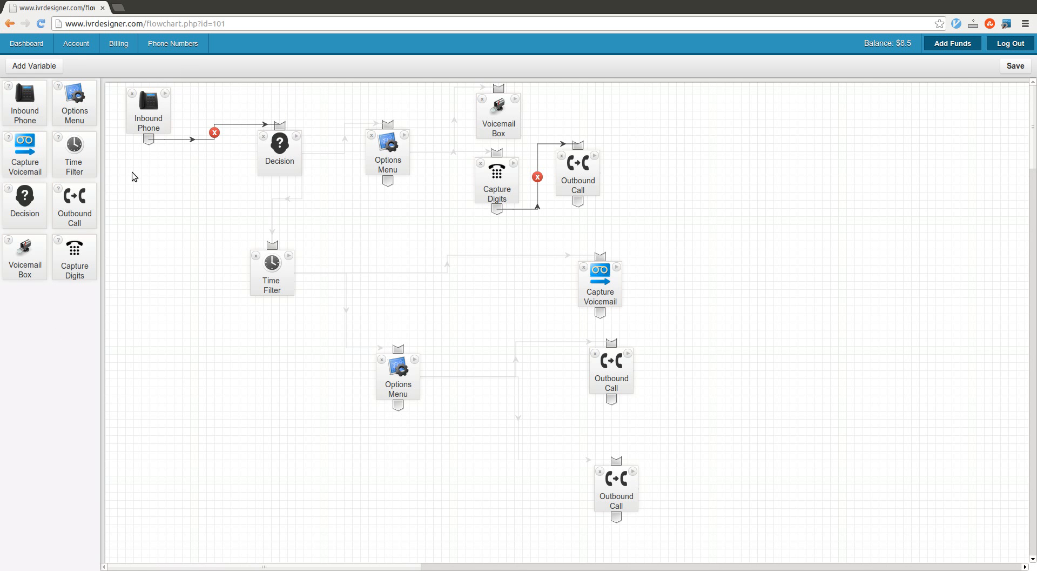
mouse_move(381, 348)
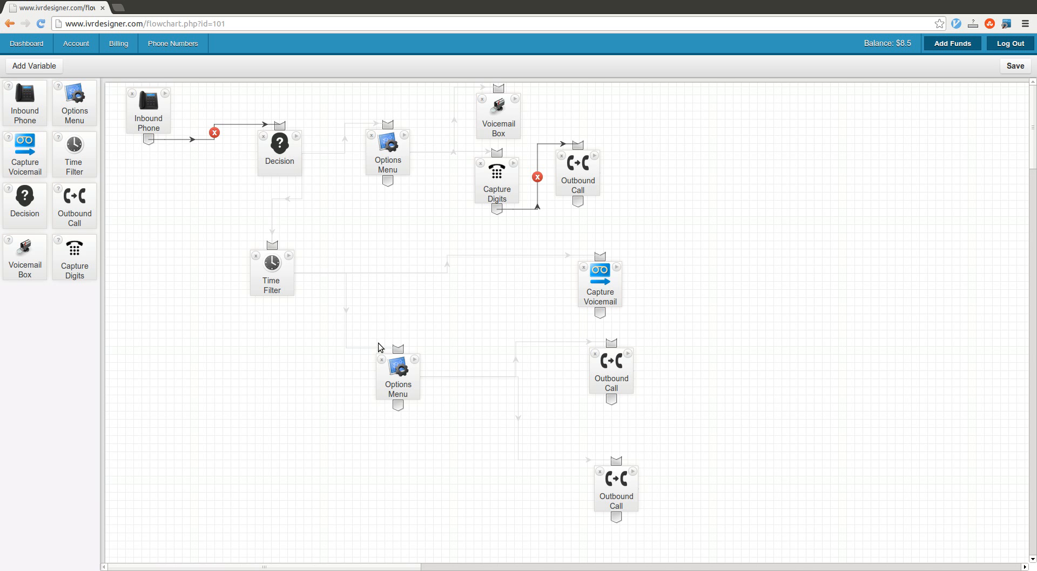
mouse_move(417, 329)
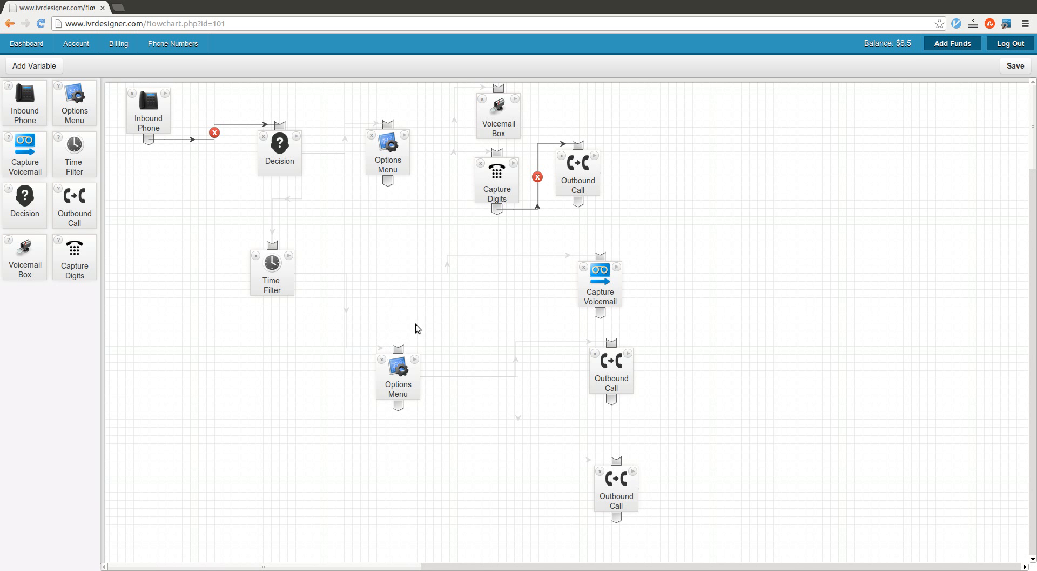
mouse_move(408, 326)
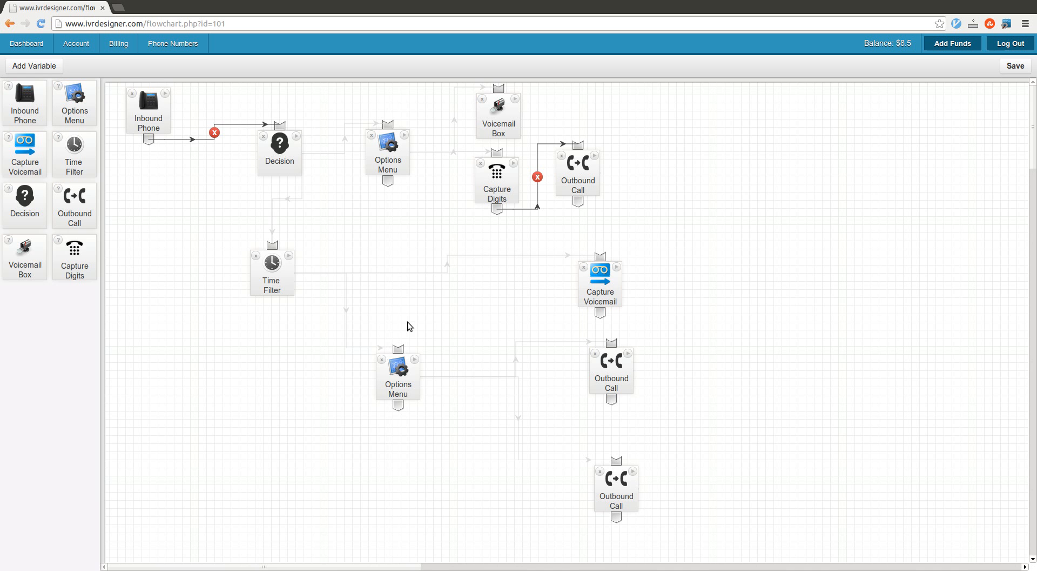
mouse_move(167, 100)
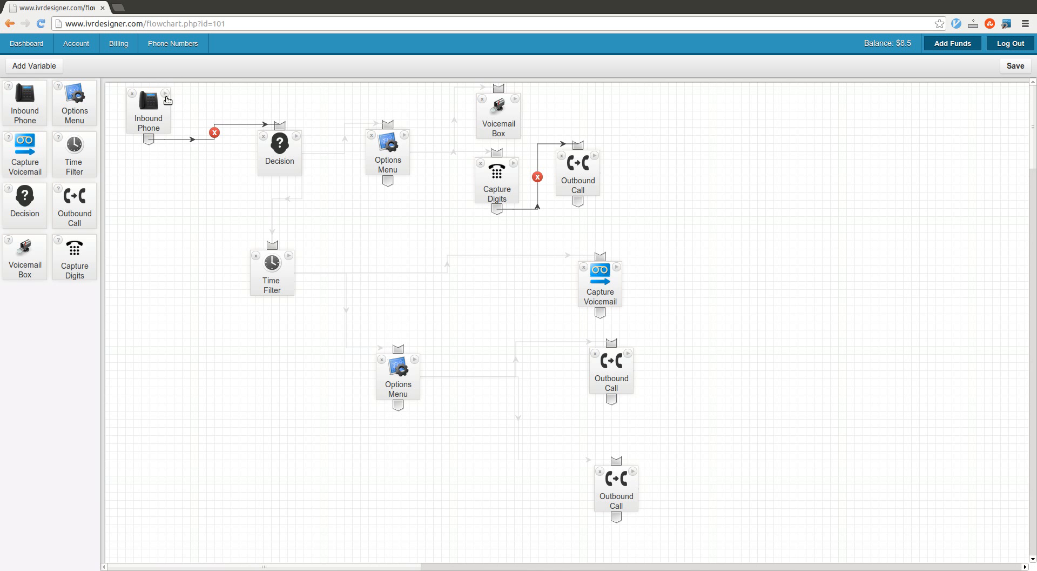
Step: Tidy the layout: Inbound Phone near the corner, Decision beside it, Time Filter nudged left beneath Decision
click(167, 99)
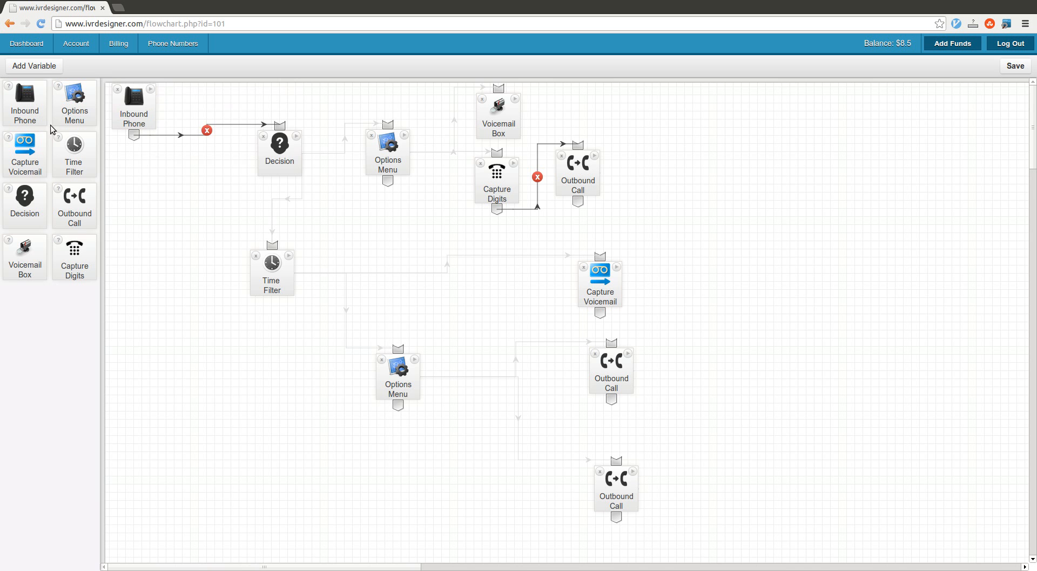
mouse_move(279, 119)
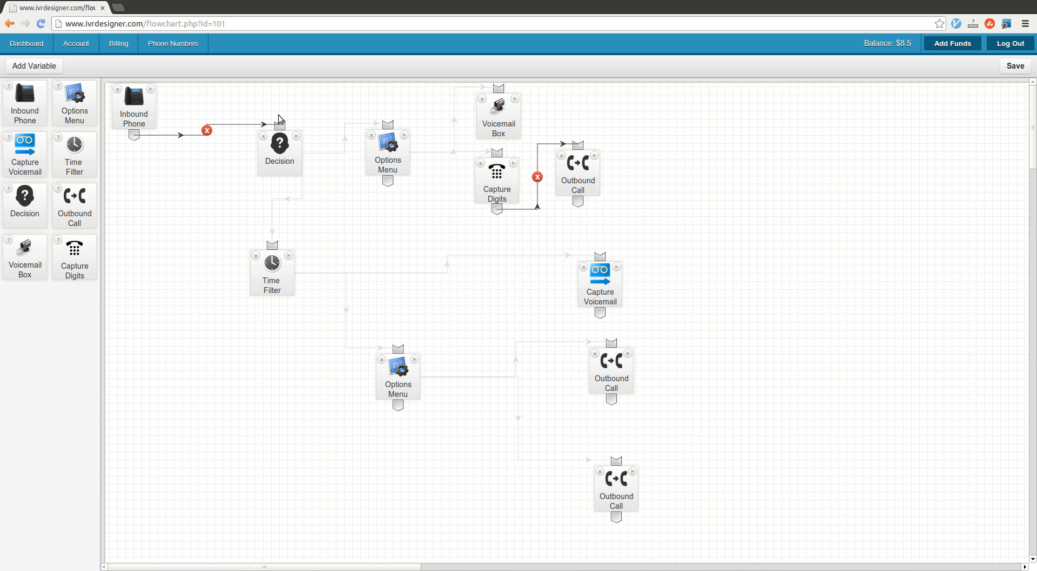
click(278, 143)
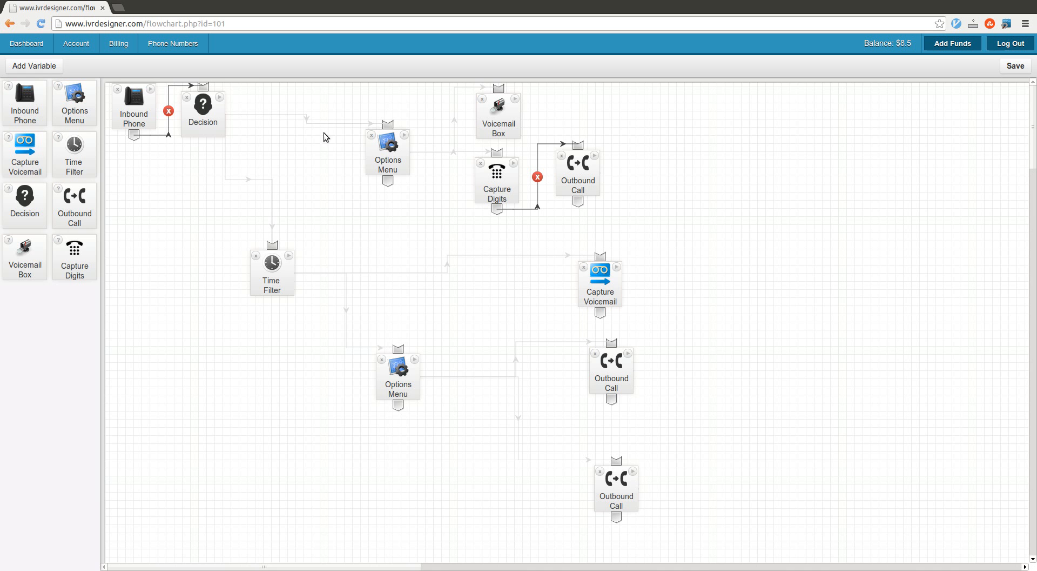
mouse_move(532, 487)
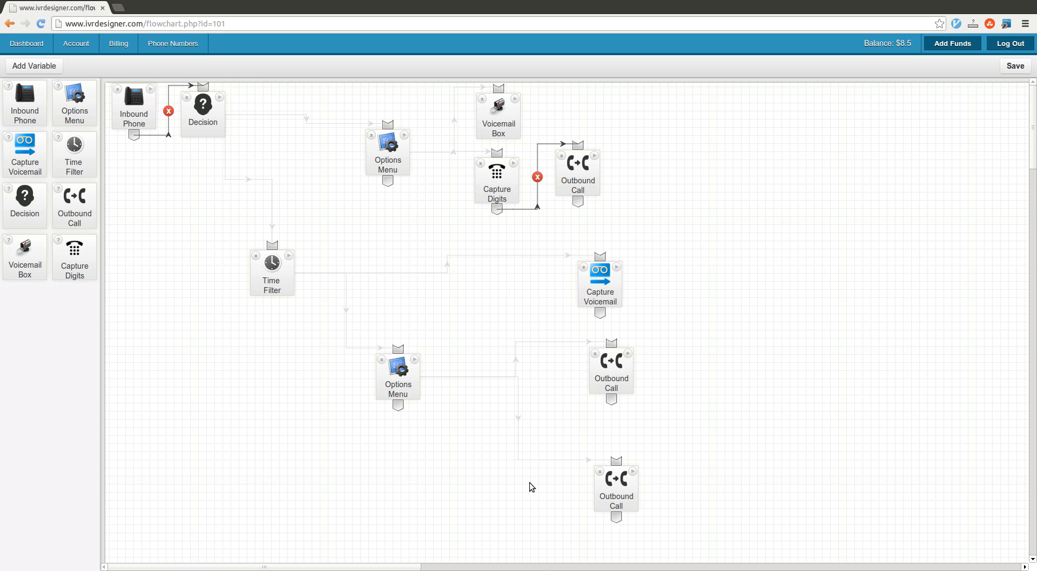
drag(202, 112, 223, 117)
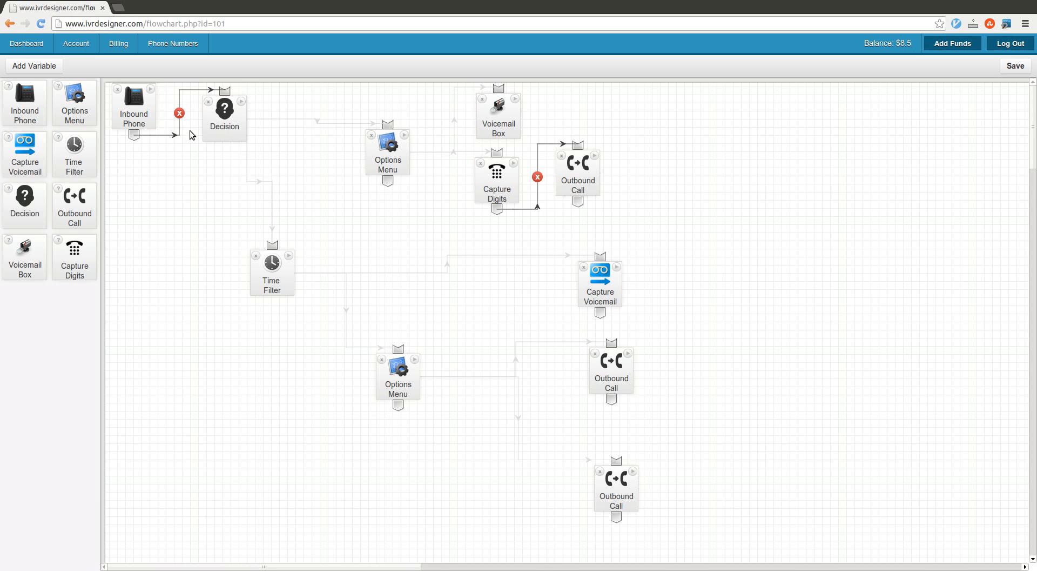
click(224, 107)
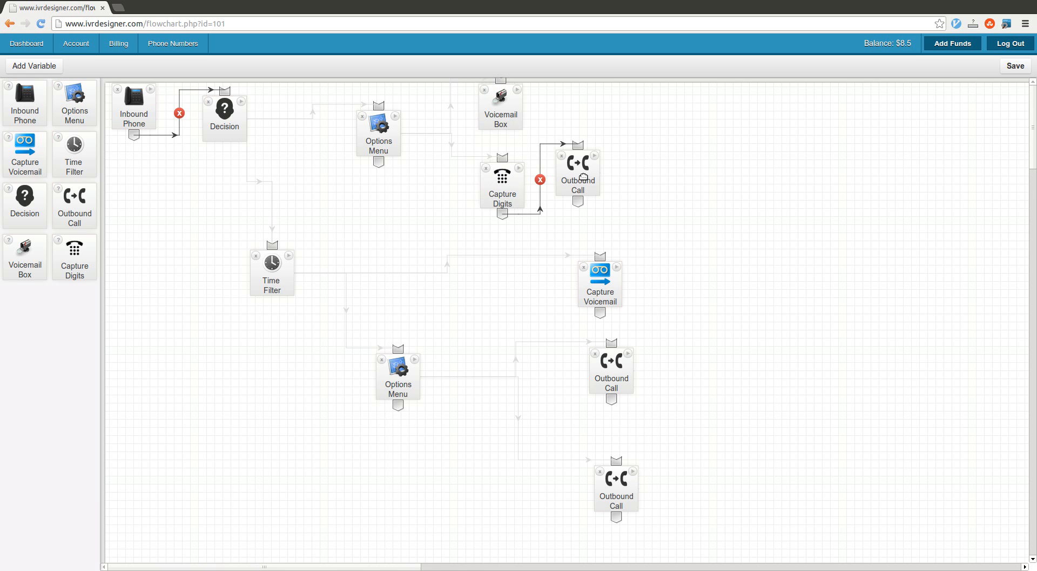
drag(577, 173, 602, 173)
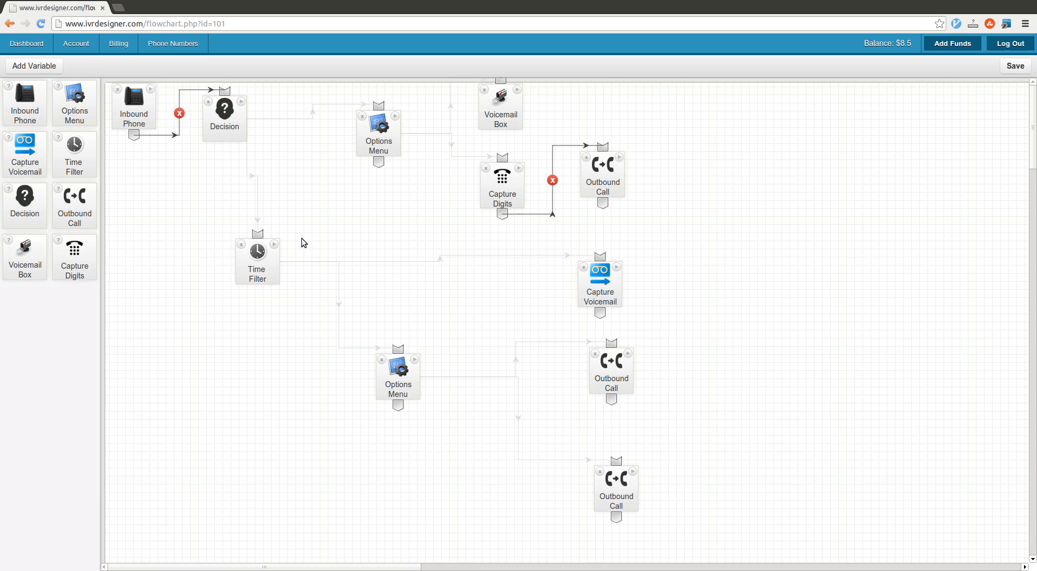
mouse_move(272, 267)
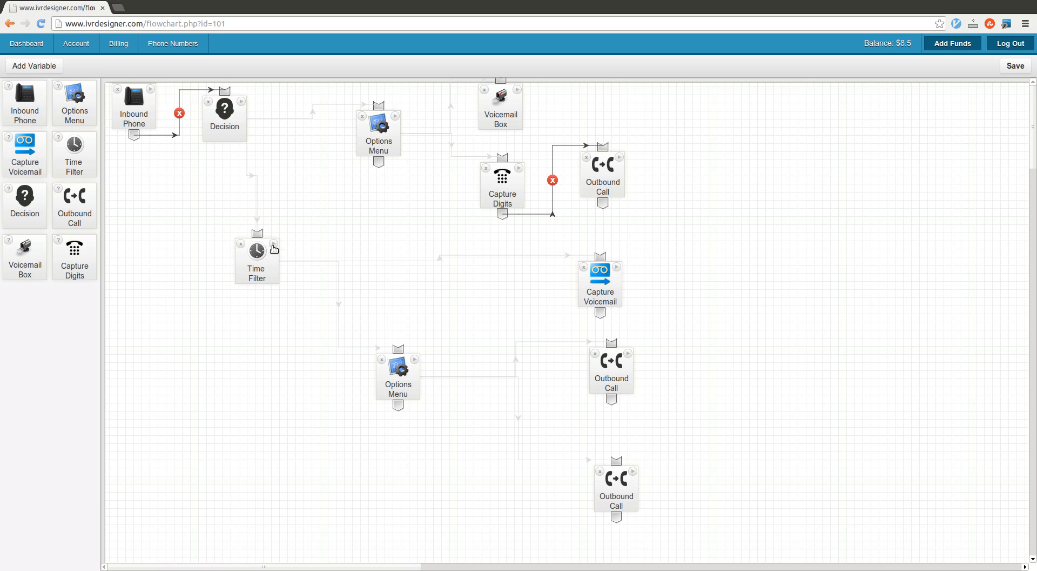
Step: Bring up the Time Filter step's settings showing Eastern Time, all days, 9 AM–6 PM
click(256, 251)
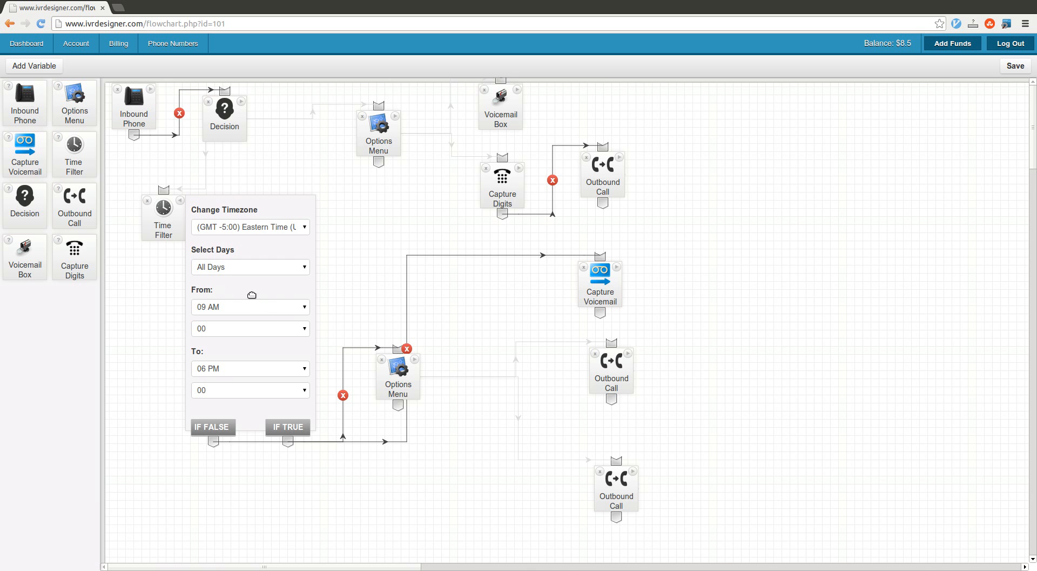
mouse_move(290, 316)
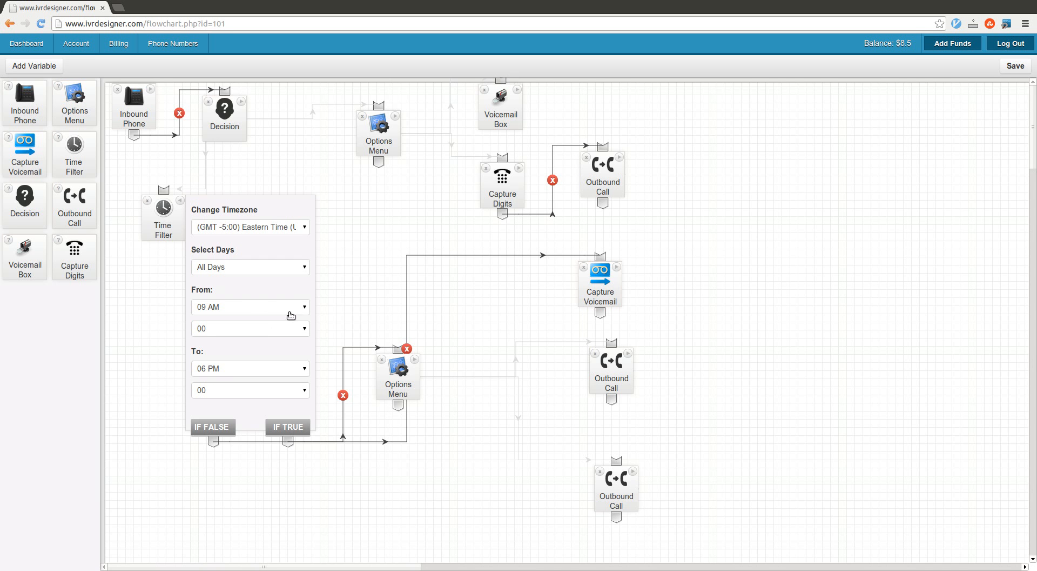
mouse_move(278, 392)
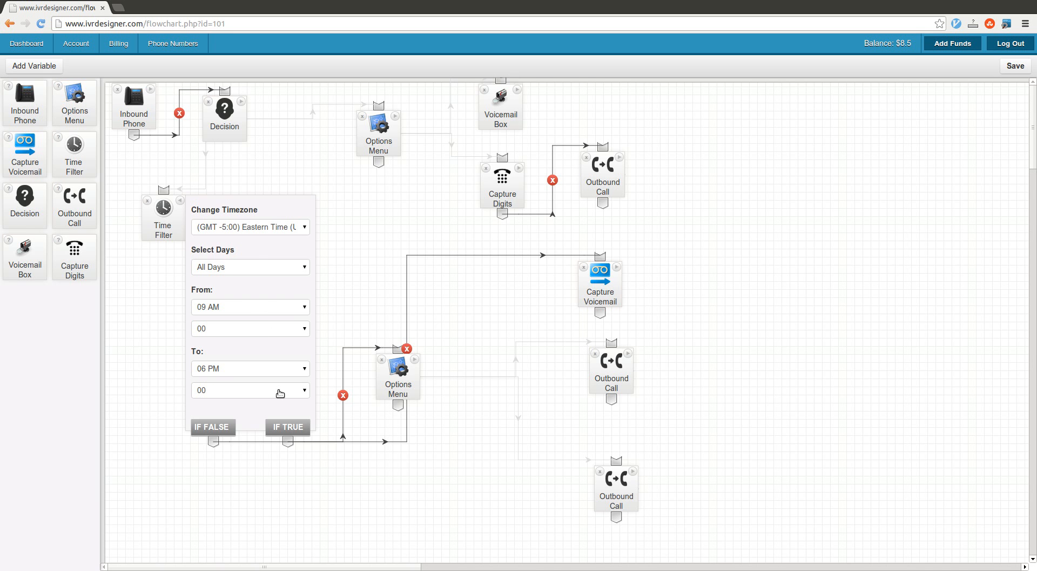
mouse_move(306, 449)
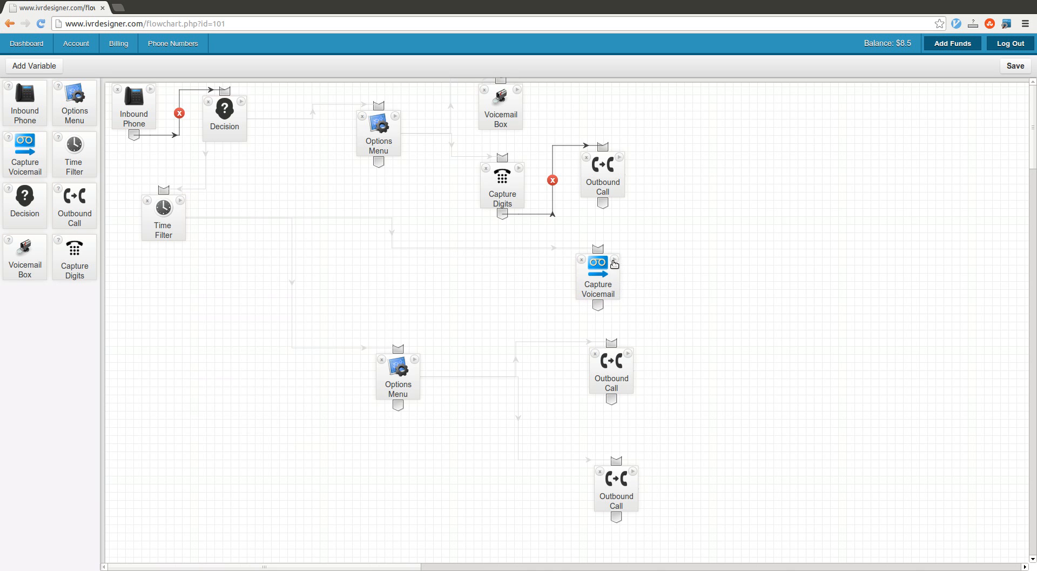
Step: Review the voicemail step's after-hours greeting and recording, then select the lower Options Menu step
click(598, 257)
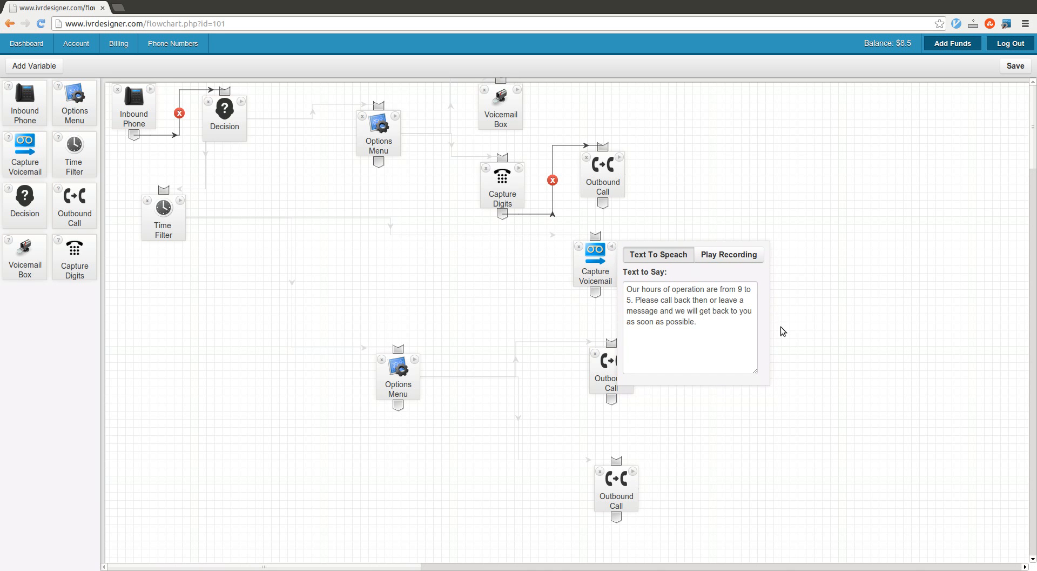
mouse_move(658, 281)
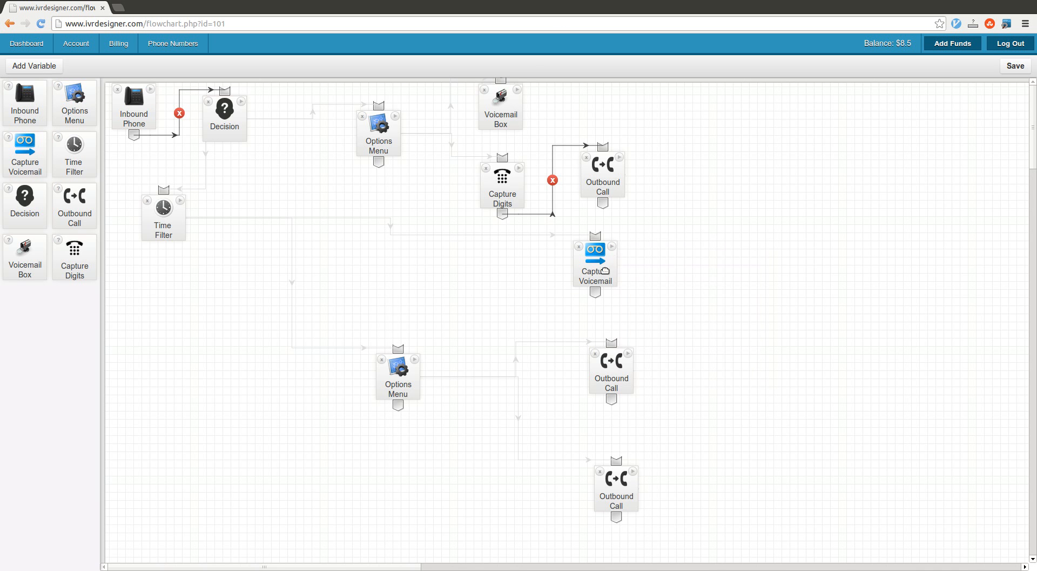
click(594, 255)
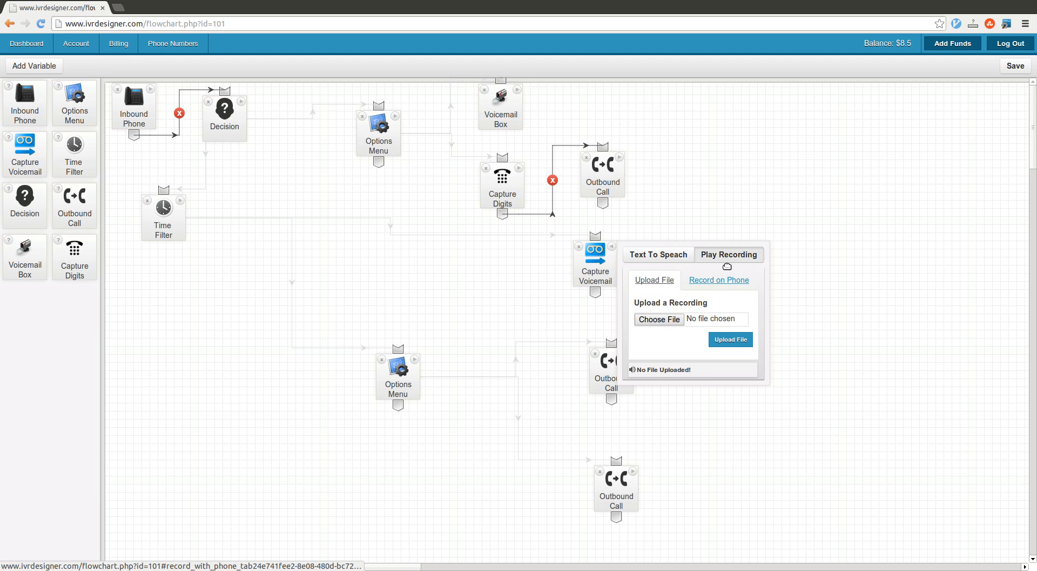
click(718, 279)
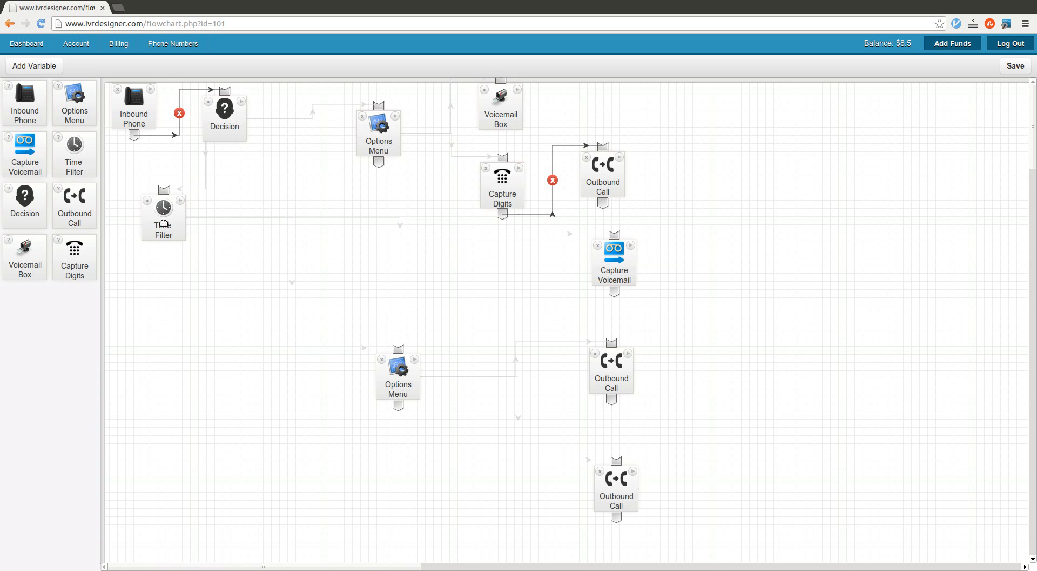
click(398, 373)
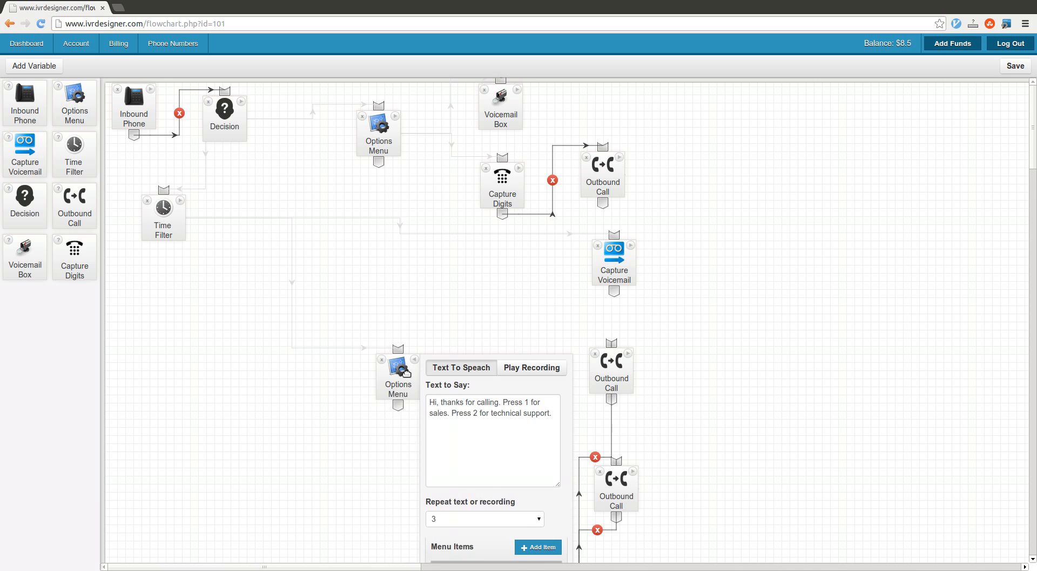
Step: Scroll the Options Menu panel to see the greeting, repeat count 3 and menu items 1 and 2
scroll(down, 3)
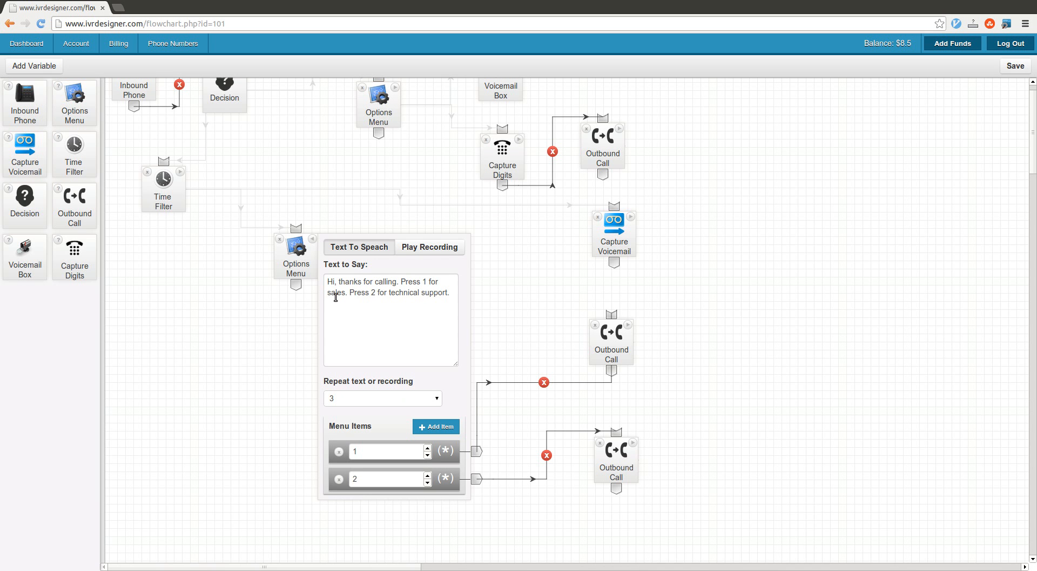
mouse_move(477, 451)
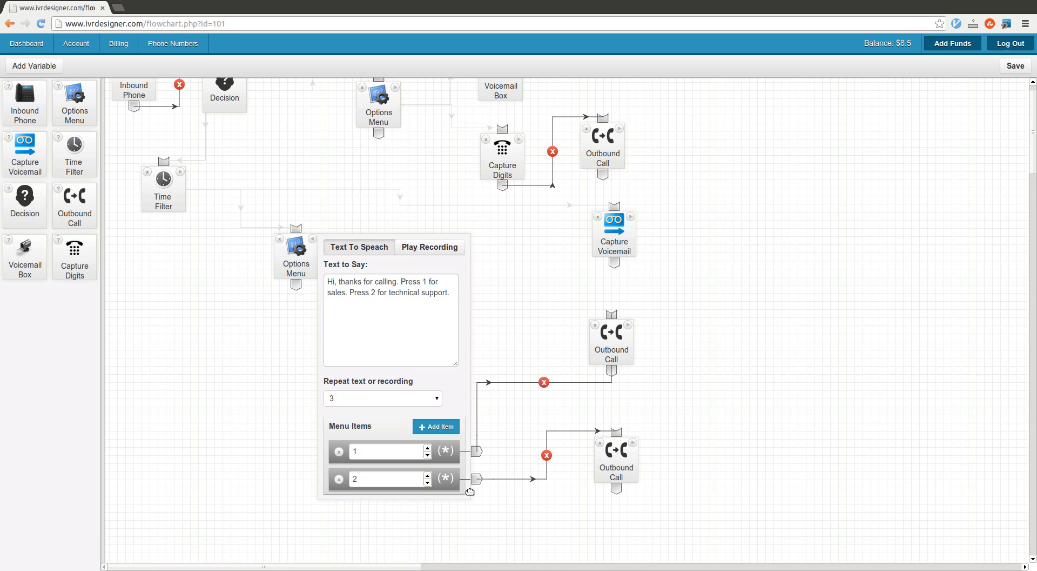
mouse_move(303, 254)
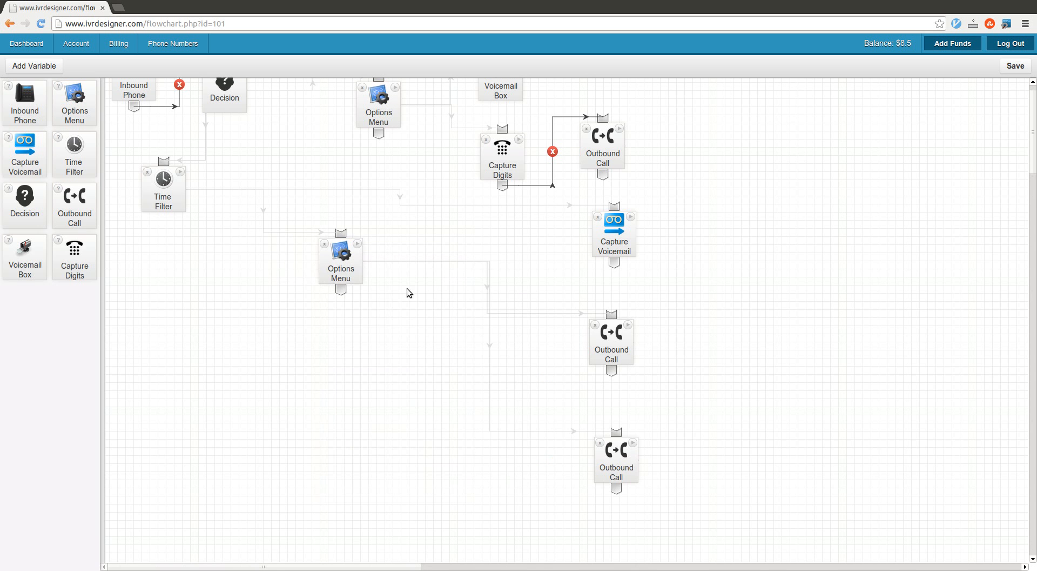
Step: Add in-call control menu item 2 to the upper Outbound Call, beside item 1
click(610, 331)
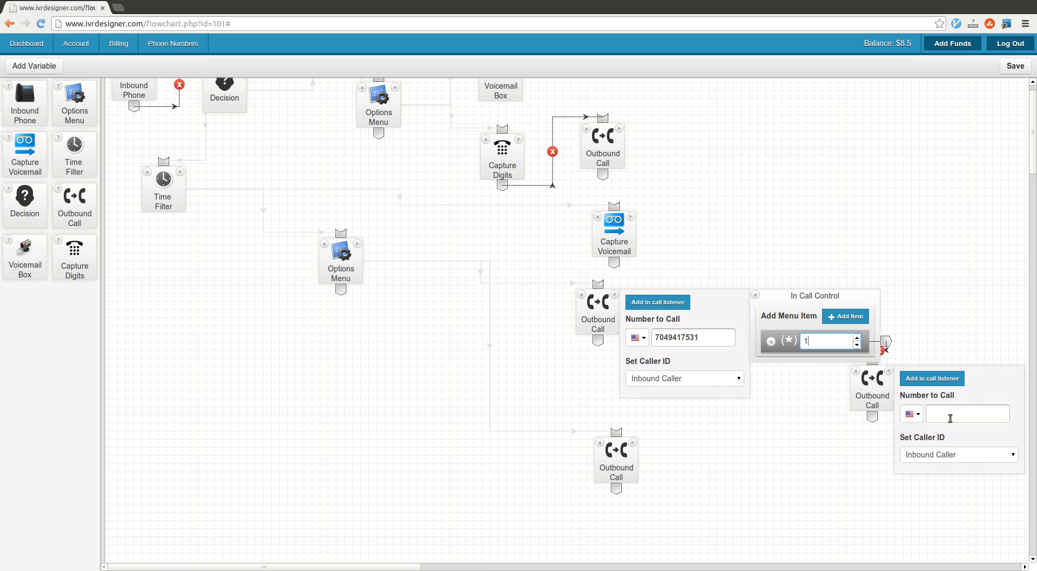
click(845, 315)
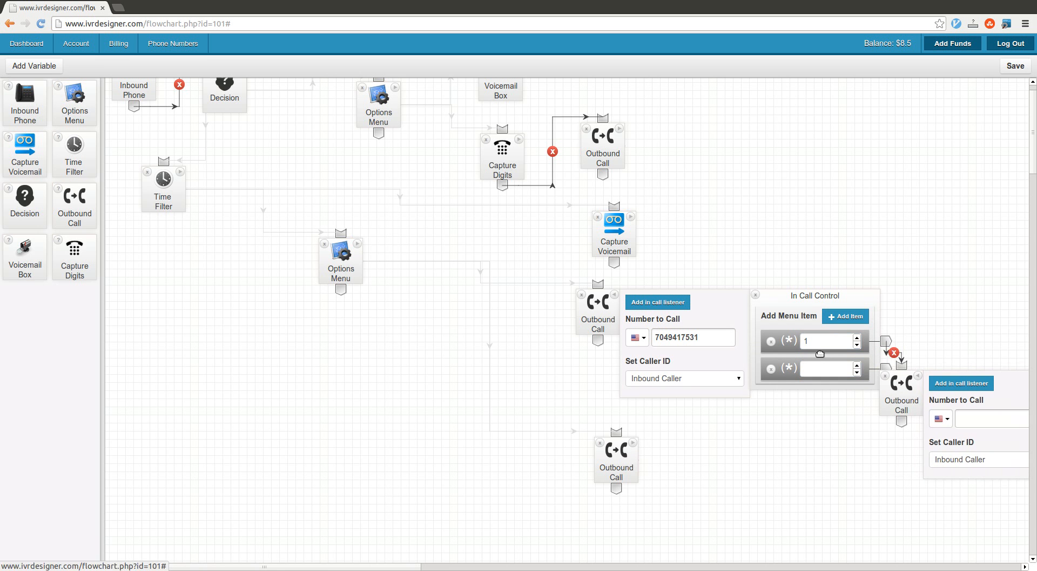
text(2)
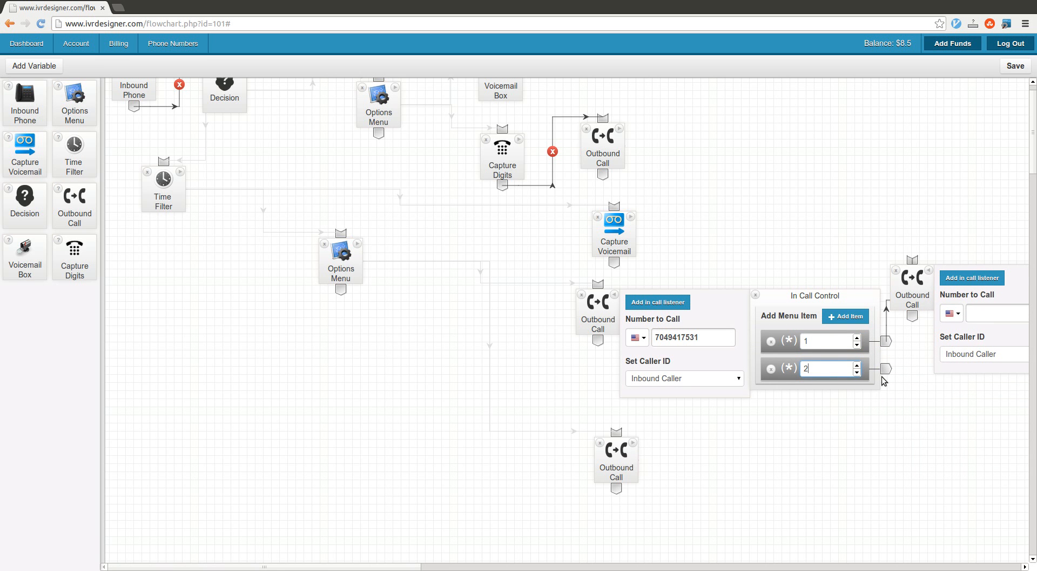